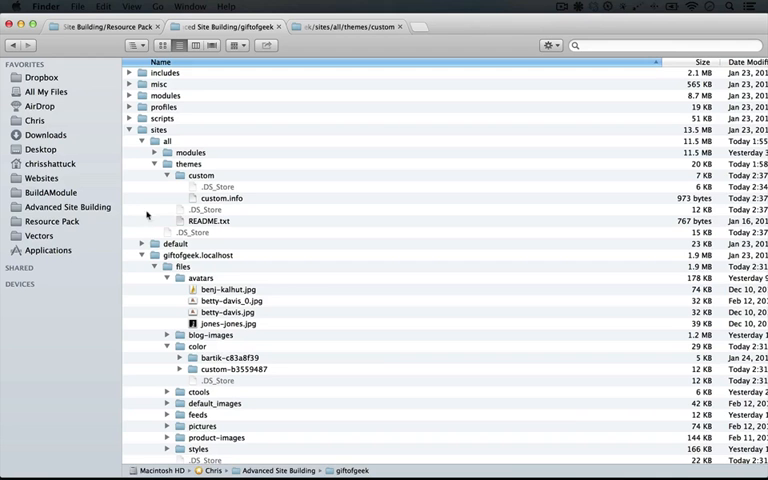
pyautogui.moveTo(157, 197)
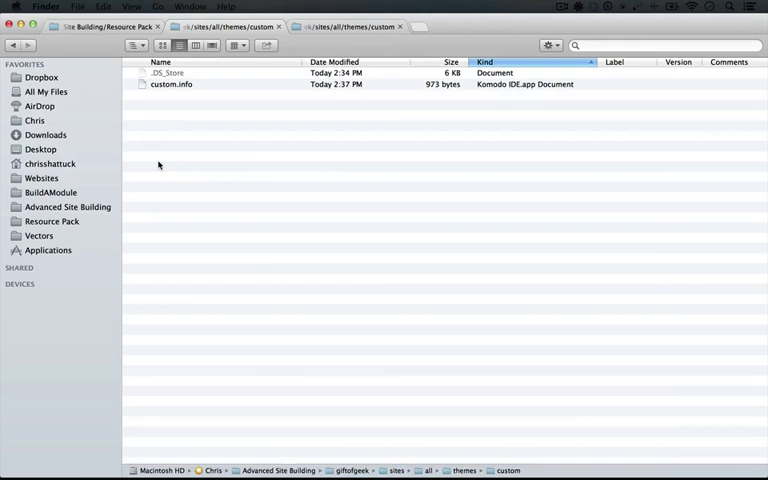
# - Create a new folder named css inside the custom theme folder
pyautogui.rightClick(158, 164)
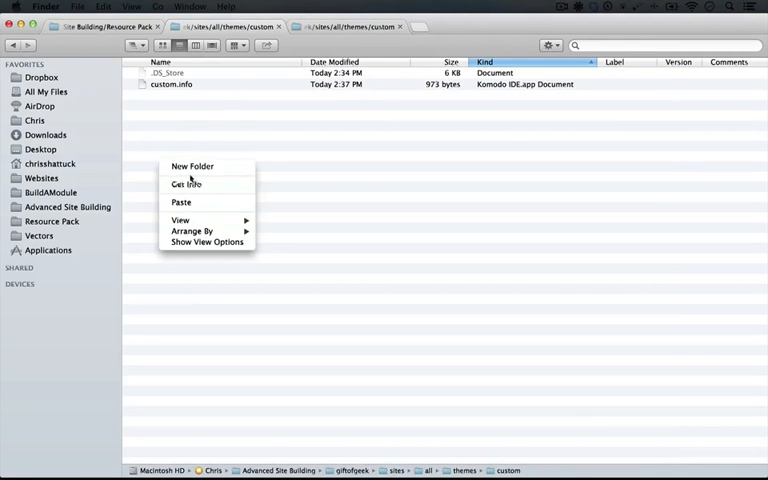
pyautogui.click(191, 166)
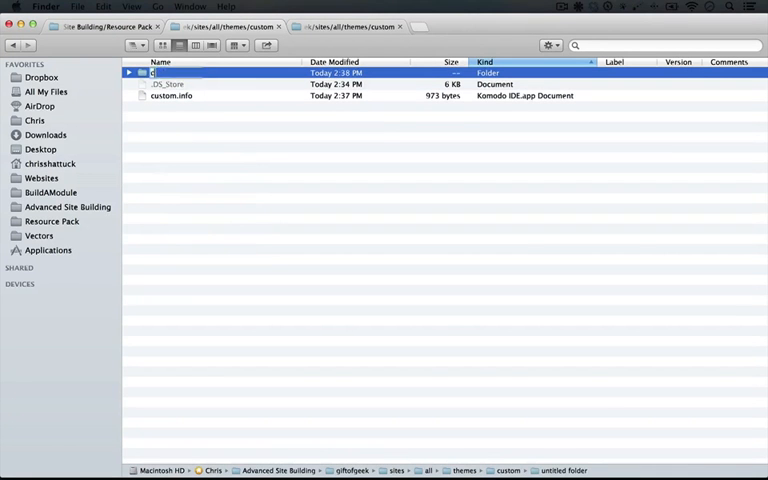
pyautogui.write('css/custom.css')
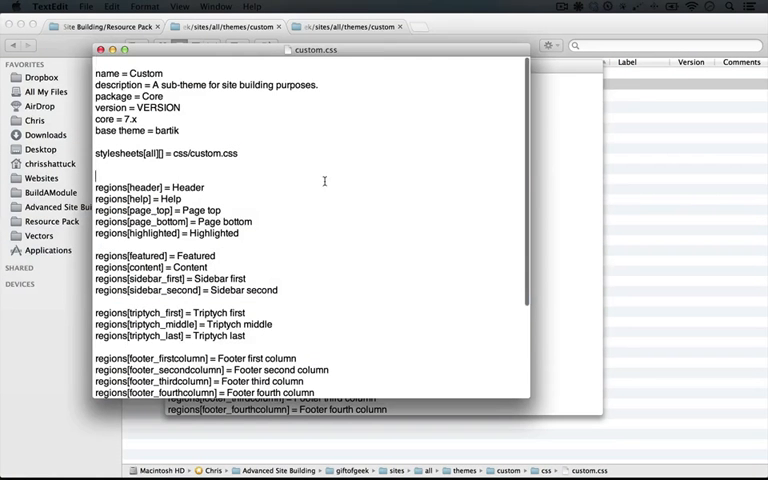
# - Select all the text in the custom.css document in TextEdit
pyautogui.press('cmd+a')
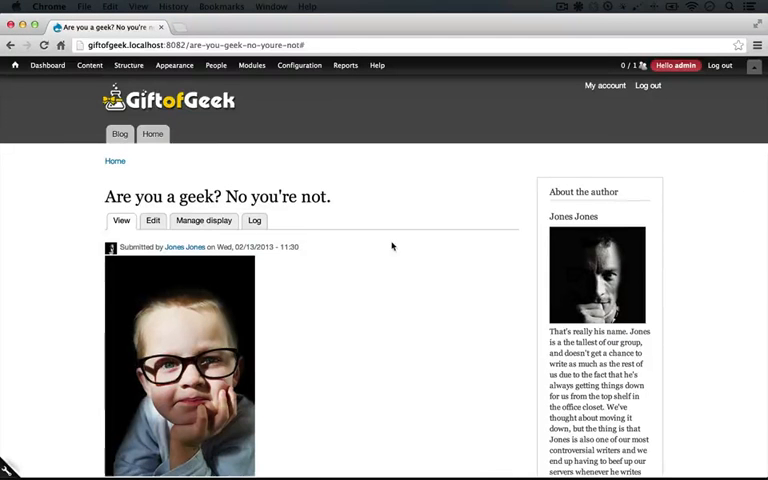
# - Enable Custom 7.19 as the default theme from Appearance and close the overlay
pyautogui.click(173, 65)
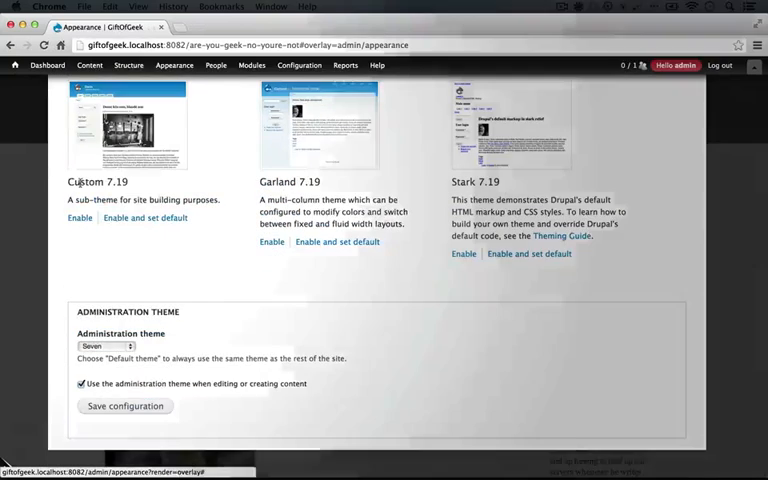
pyautogui.click(144, 217)
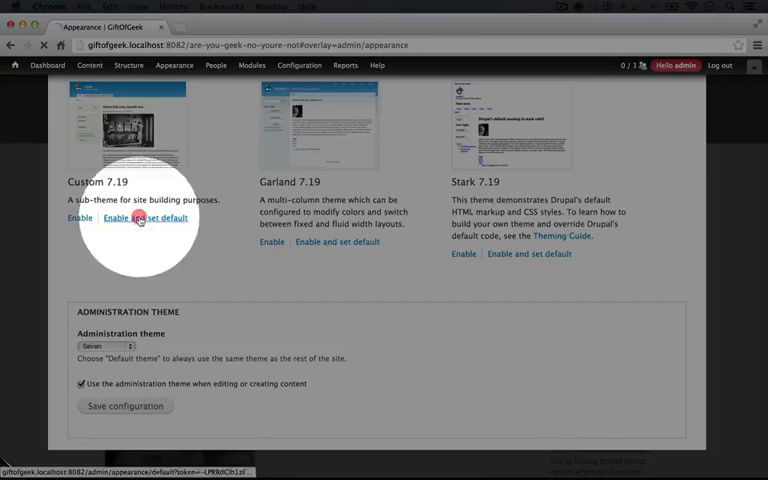
pyautogui.click(143, 217)
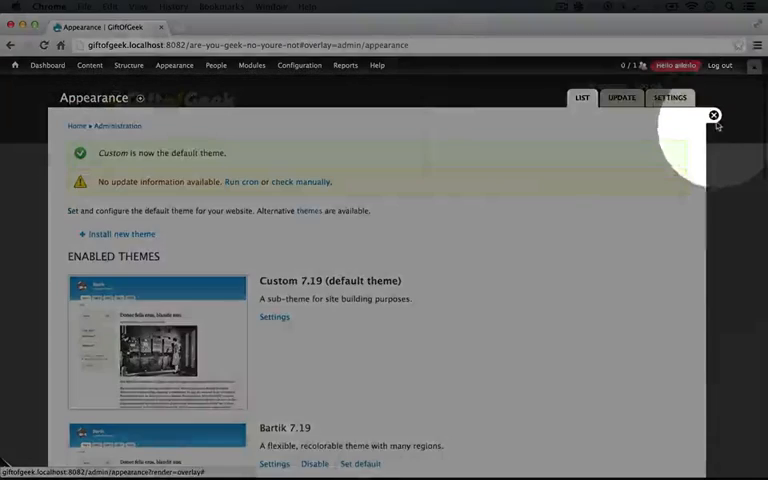
pyautogui.click(715, 117)
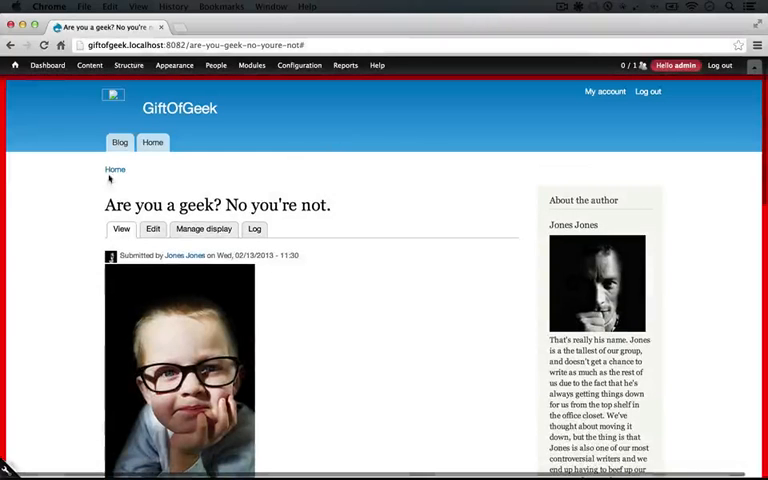
pyautogui.moveTo(420, 190)
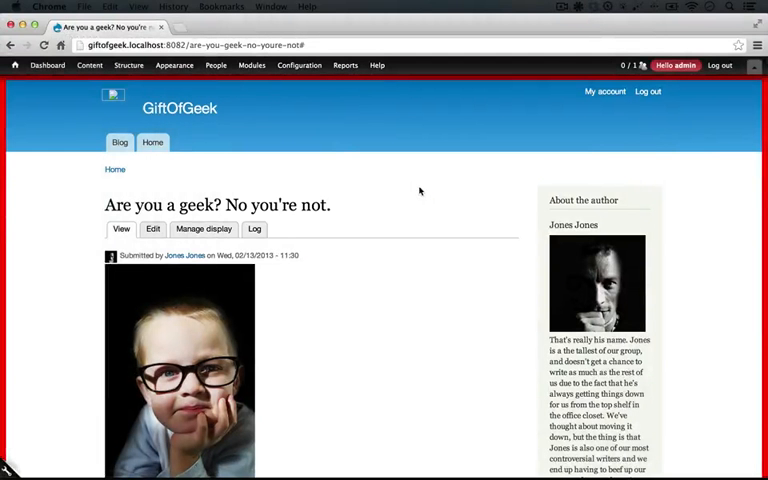
# - Review the red-bordered article page, then return to the Appearance admin page
pyautogui.click(113, 108)
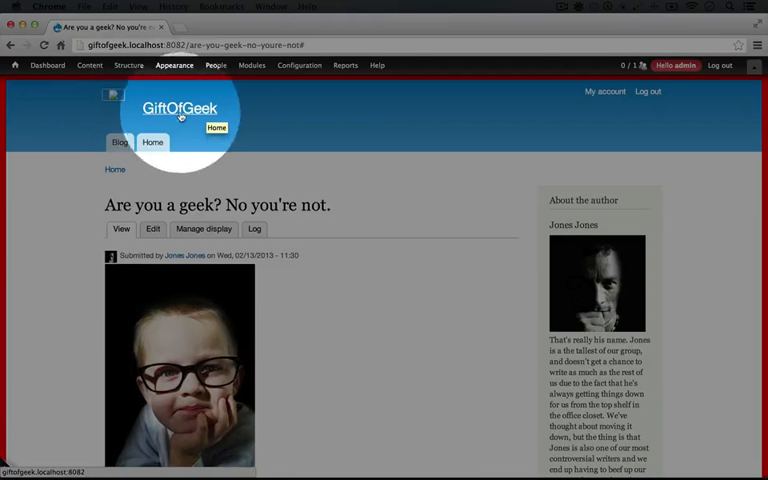
pyautogui.moveTo(258, 158)
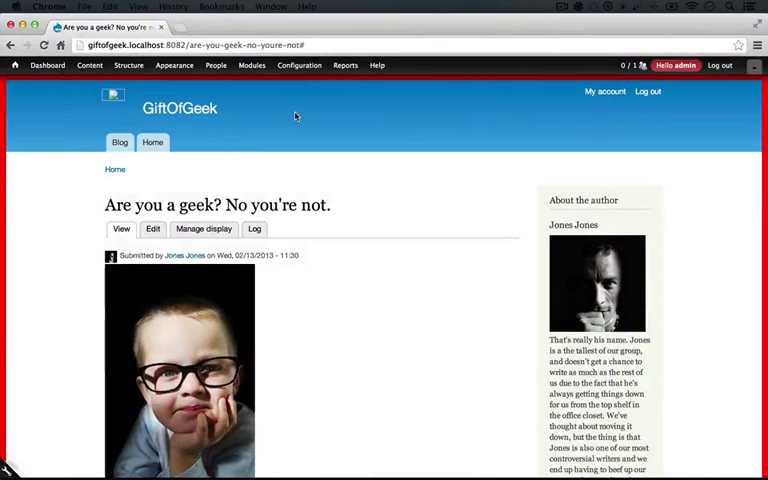
pyautogui.click(172, 64)
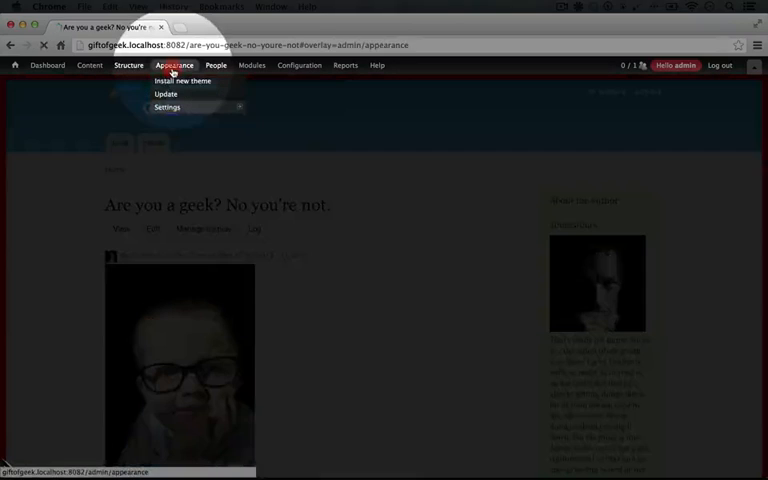
# - In Custom theme settings, replace the default logo with uploaded logo.png and save
pyautogui.click(176, 65)
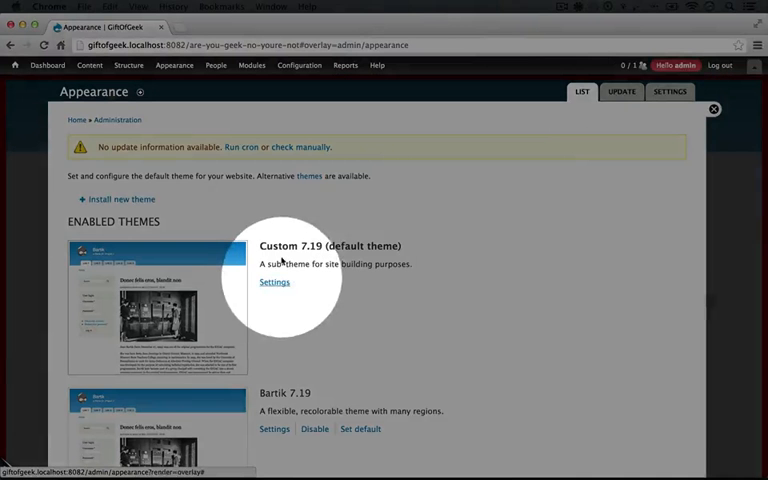
pyautogui.click(274, 281)
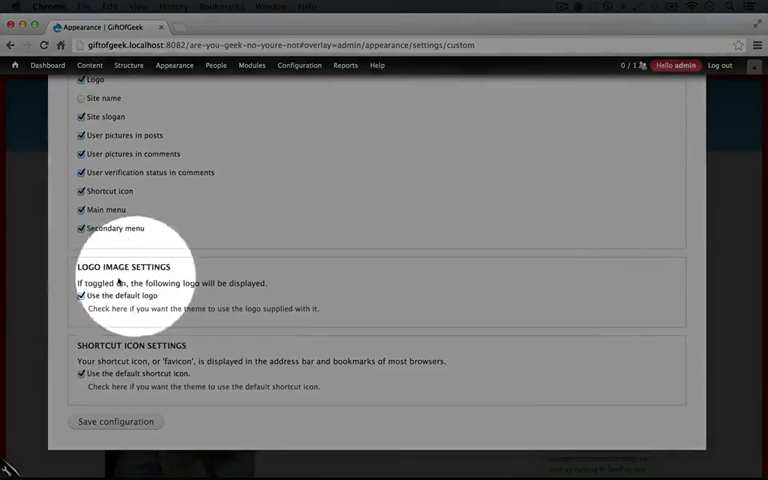
pyautogui.click(81, 296)
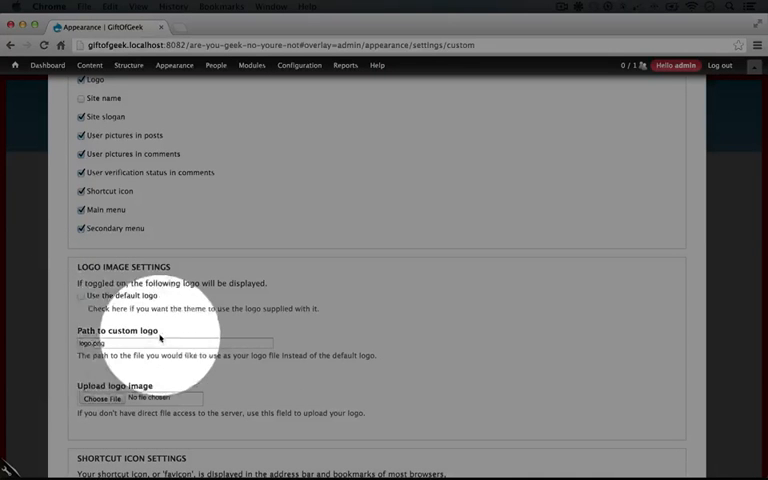
pyautogui.click(150, 343)
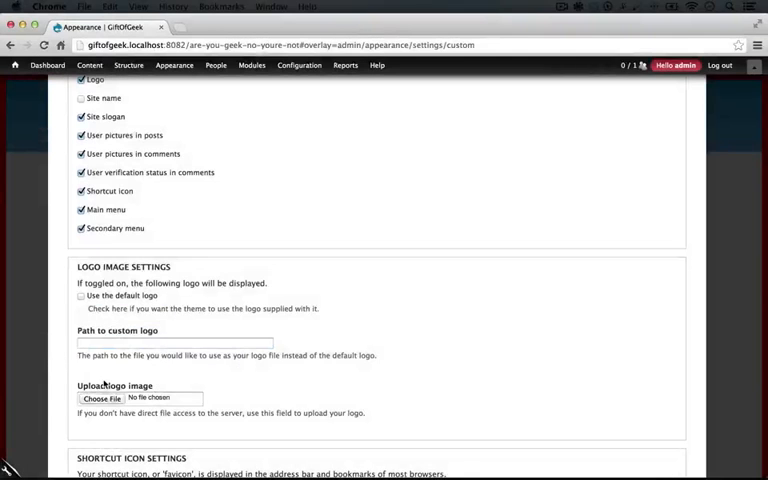
pyautogui.click(104, 398)
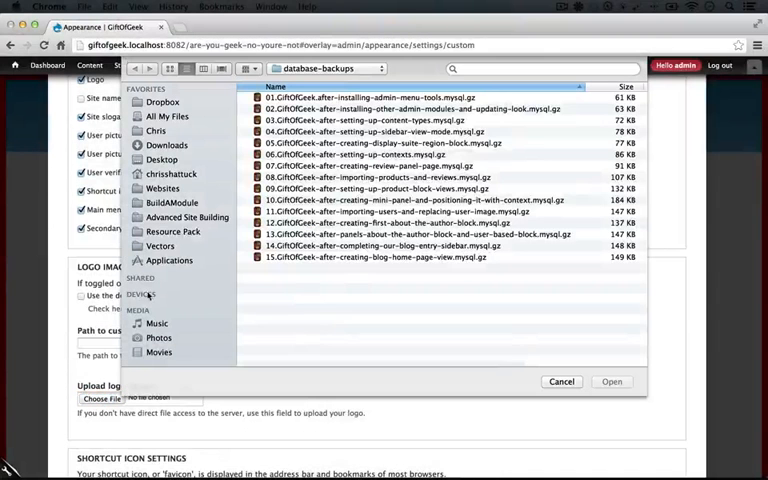
pyautogui.click(172, 231)
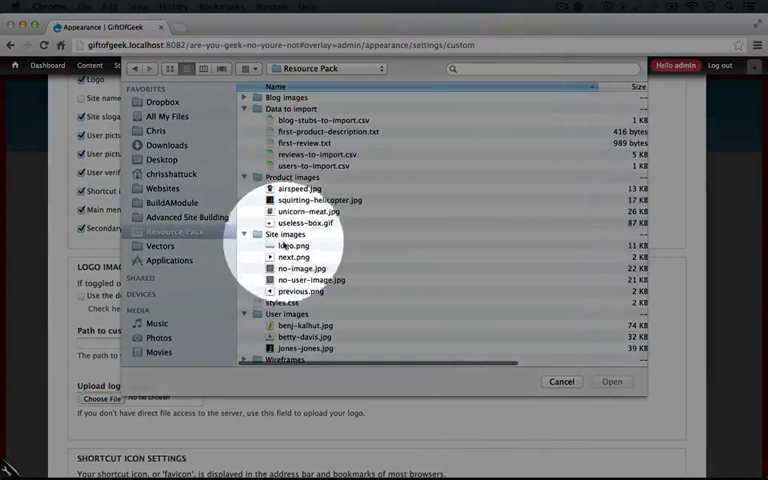
pyautogui.click(611, 381)
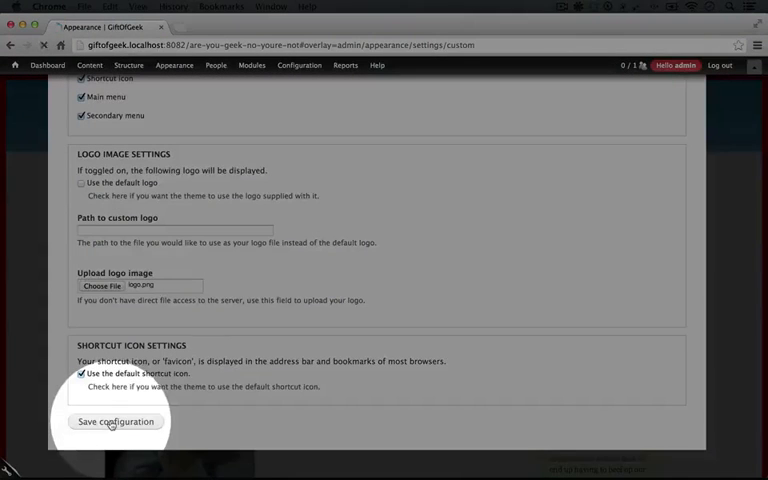
pyautogui.click(116, 420)
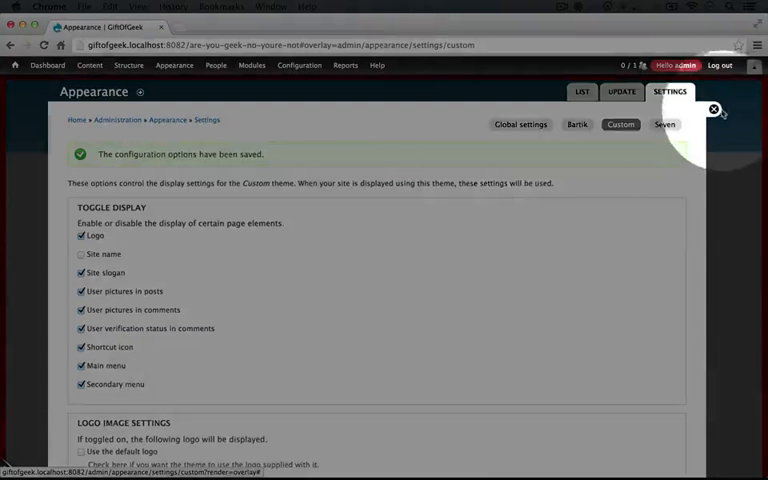
pyautogui.click(711, 110)
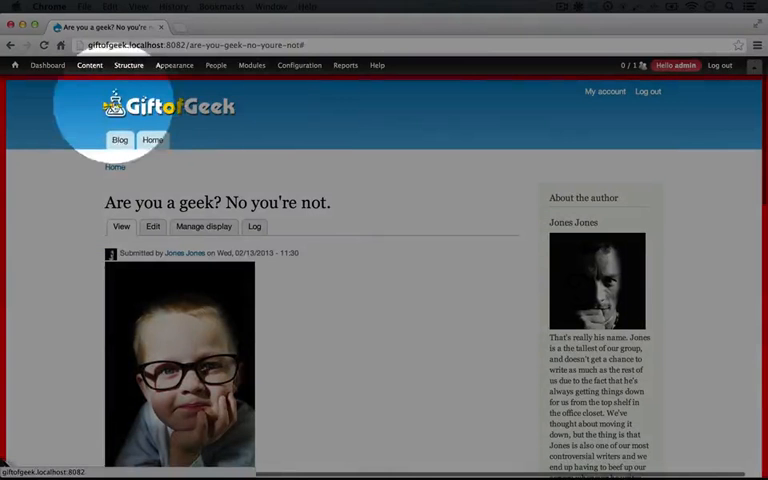